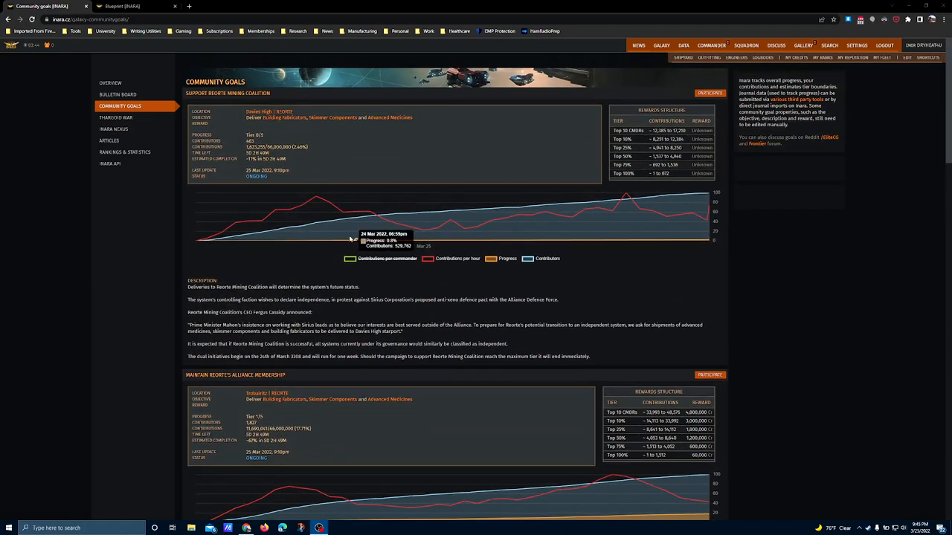
pyautogui.moveTo(194, 232)
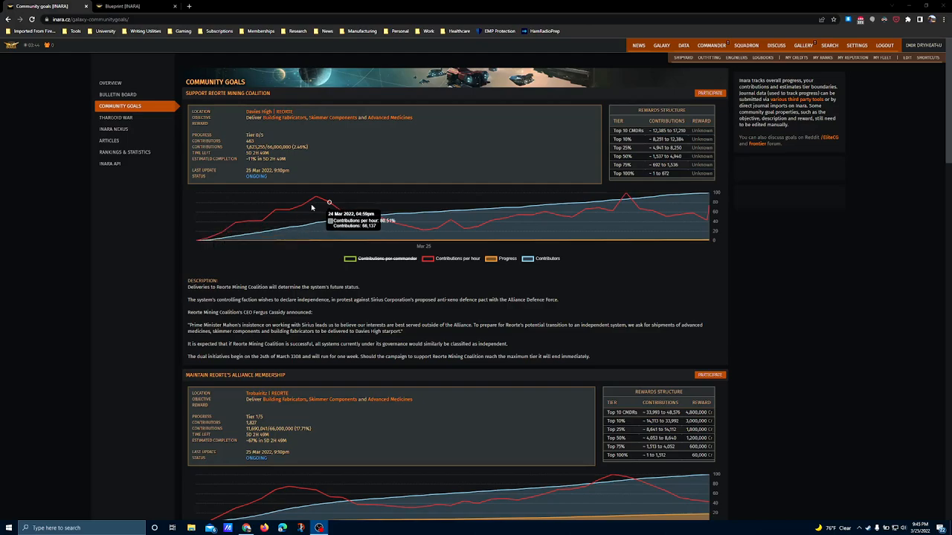
pyautogui.moveTo(211, 108)
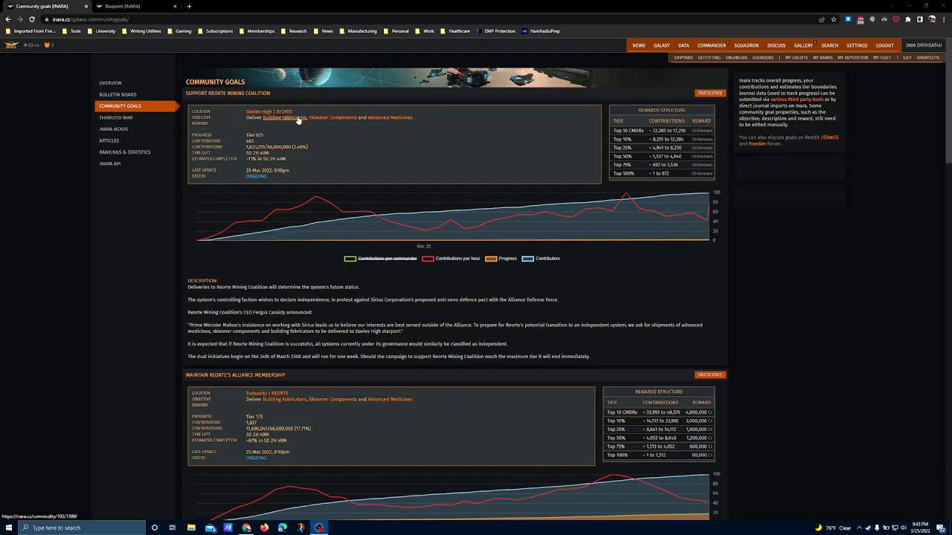
pyautogui.moveTo(366, 128)
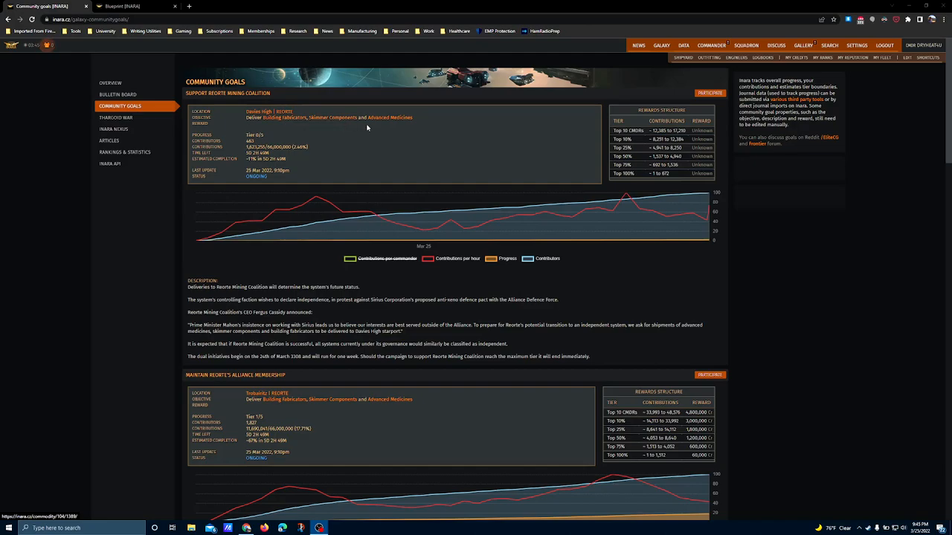
pyautogui.moveTo(390, 117)
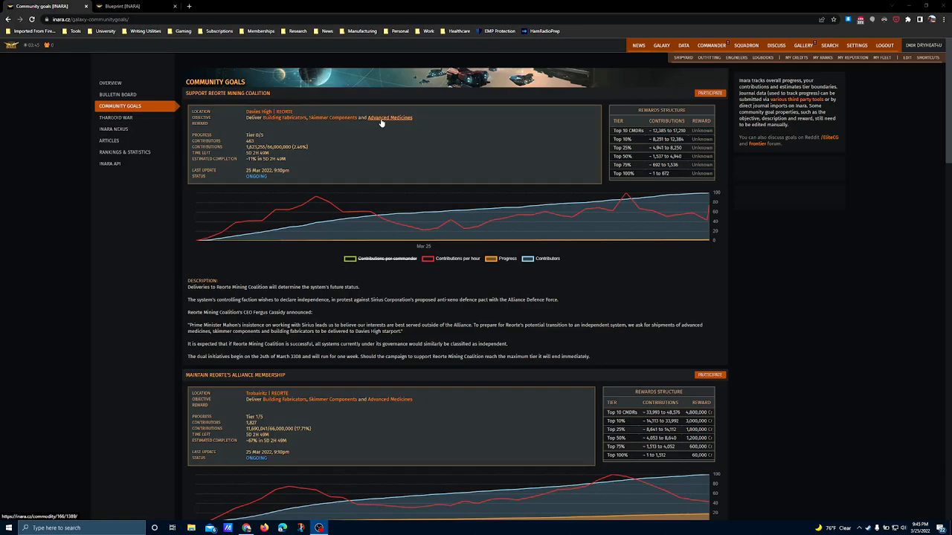
pyautogui.moveTo(288, 214)
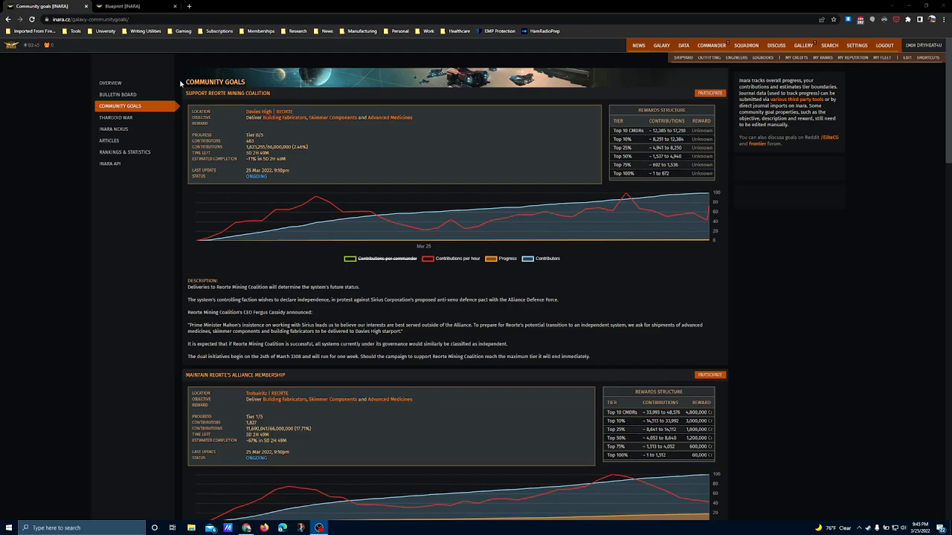
pyautogui.moveTo(192, 80)
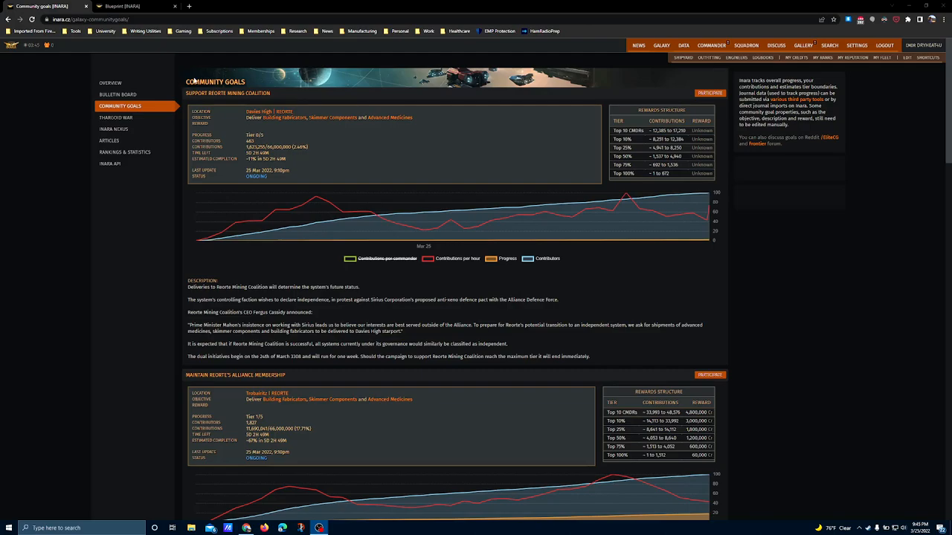
pyautogui.moveTo(178, 71)
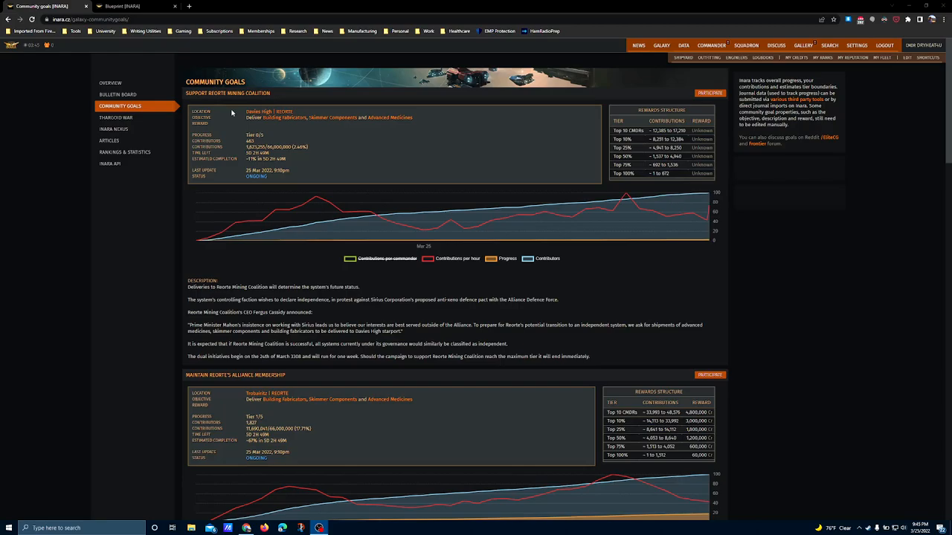
# Step: Scroll down the community goals page to the Maintain Reorte's Alliance Membership section
pyautogui.scroll(-3)
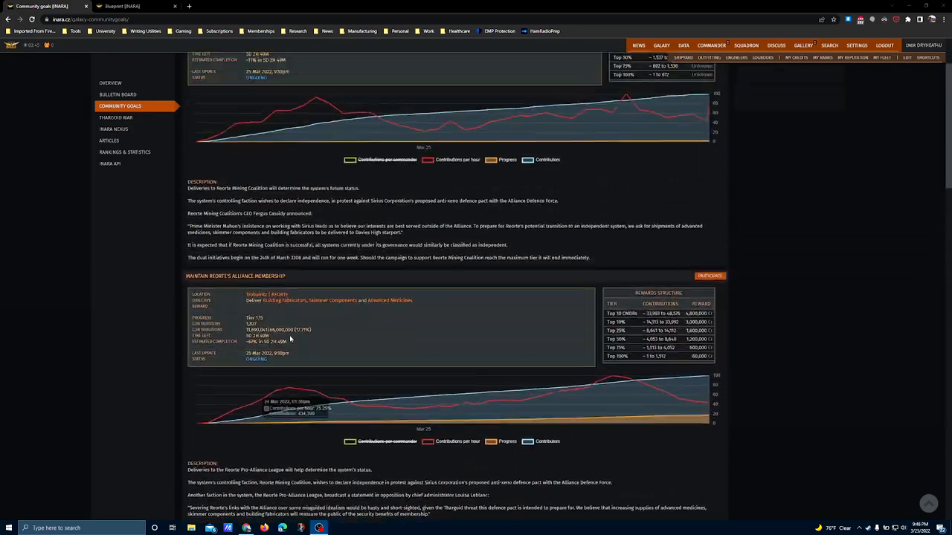
pyautogui.scroll(-3)
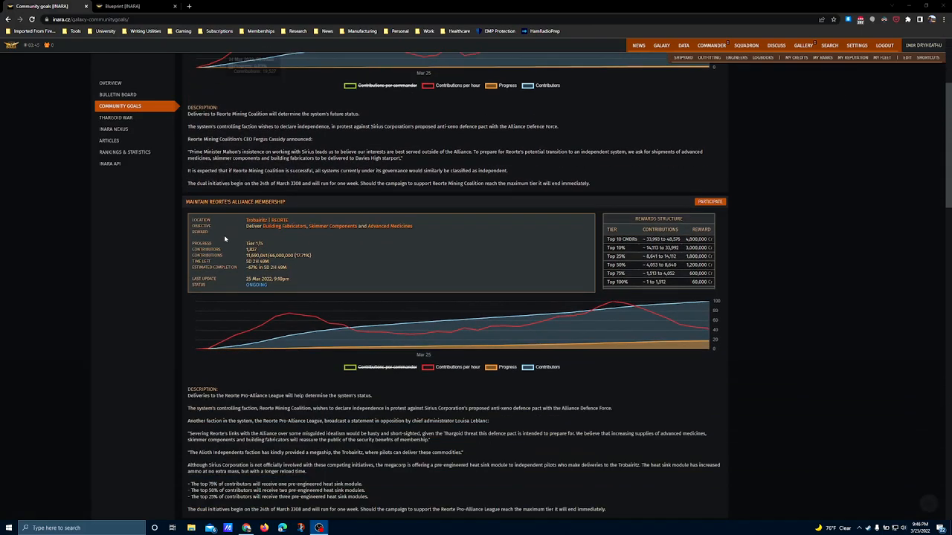
pyautogui.scroll(-3)
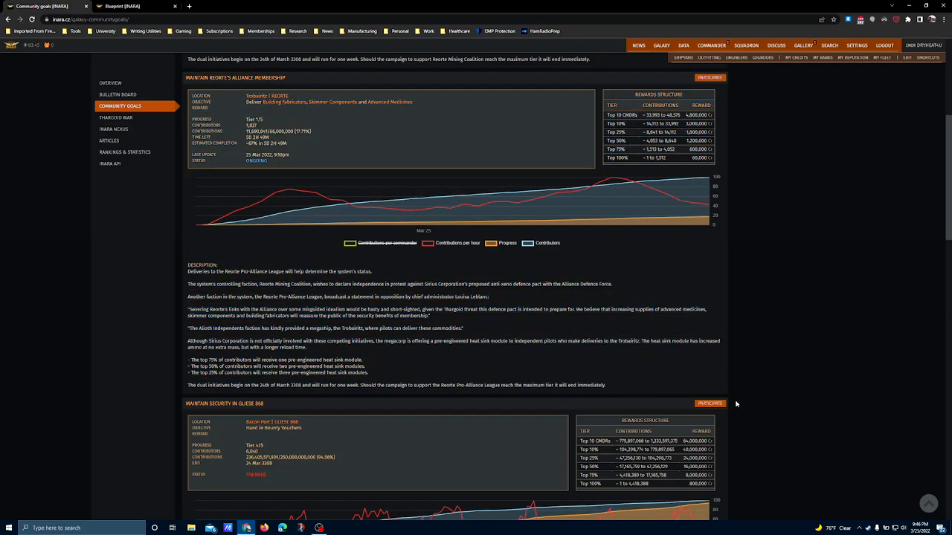
pyautogui.moveTo(746, 324)
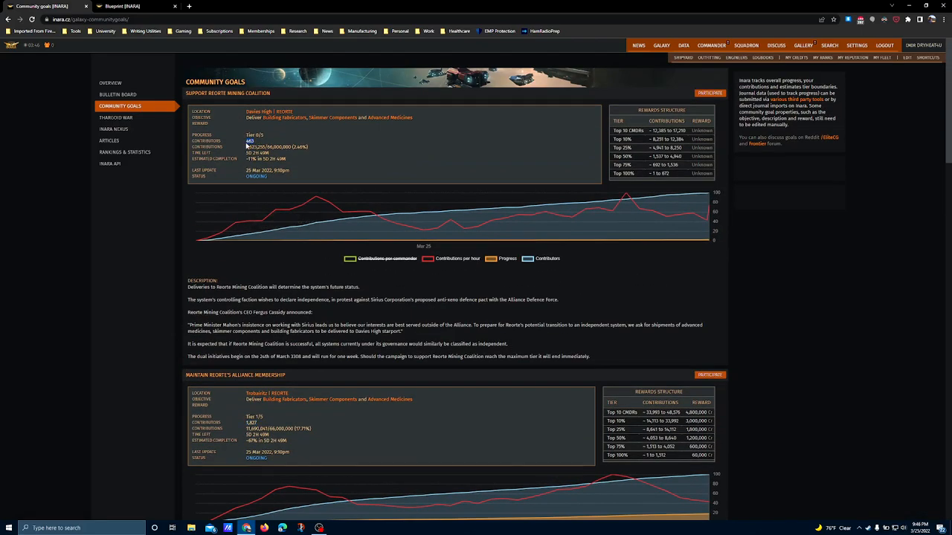
pyautogui.scroll(-3)
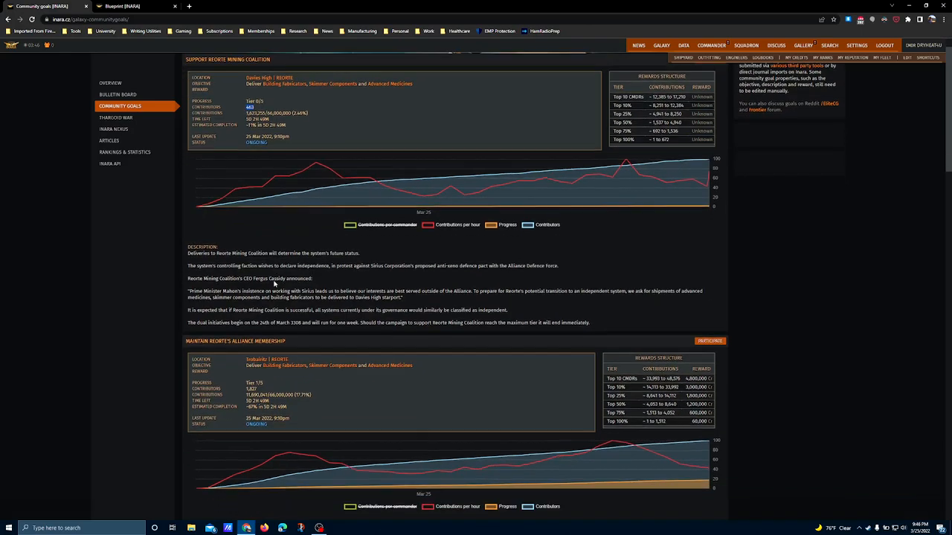
pyautogui.scroll(-3)
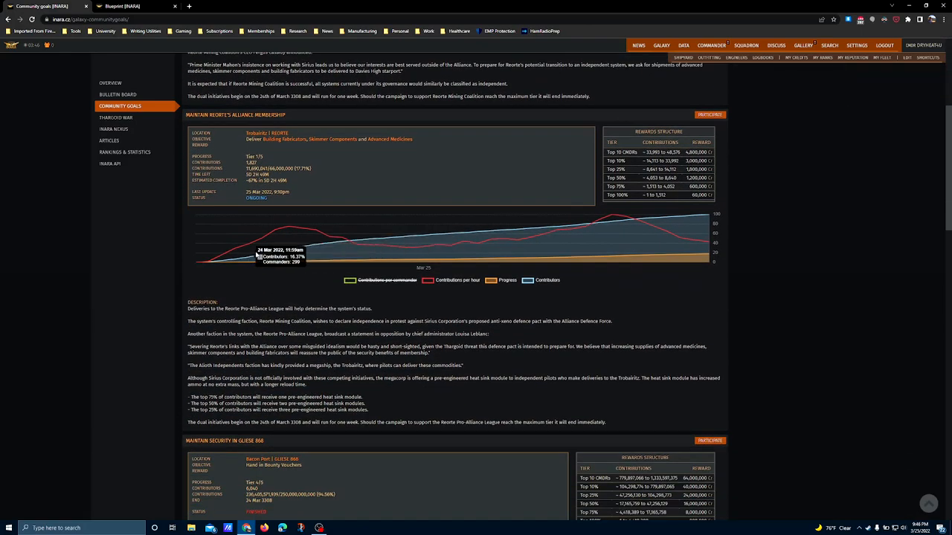
# Step: Select the previous description's last sentence about supporting the campaign, then continue down to the goal's chart
pyautogui.moveTo(360, 422); pyautogui.dragTo(396, 422)
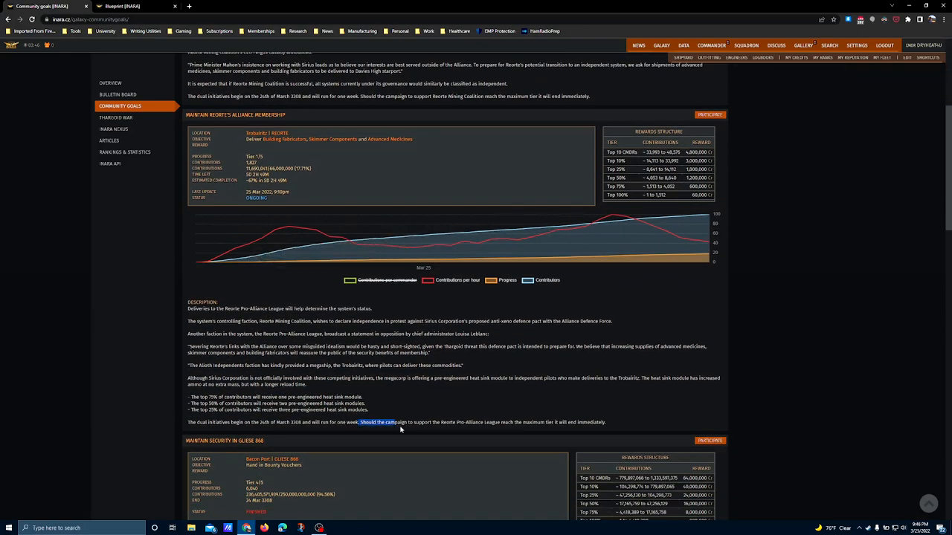
pyautogui.moveTo(400, 423); pyautogui.dragTo(606, 423)
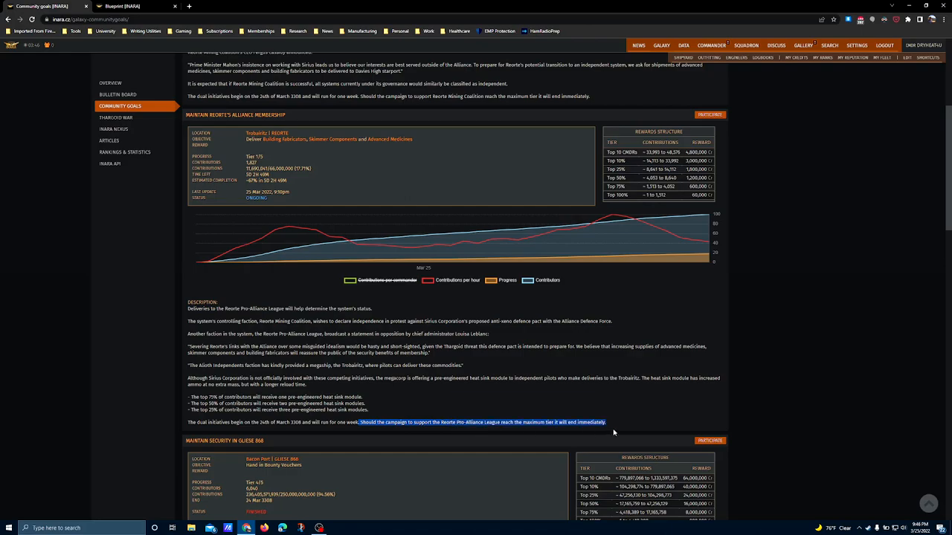
pyautogui.scroll(-3)
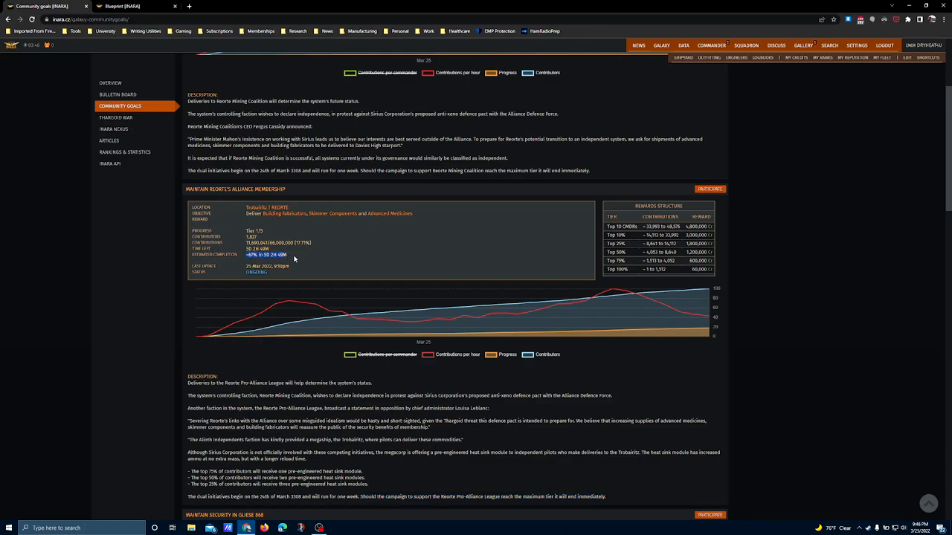
pyautogui.moveTo(281, 395)
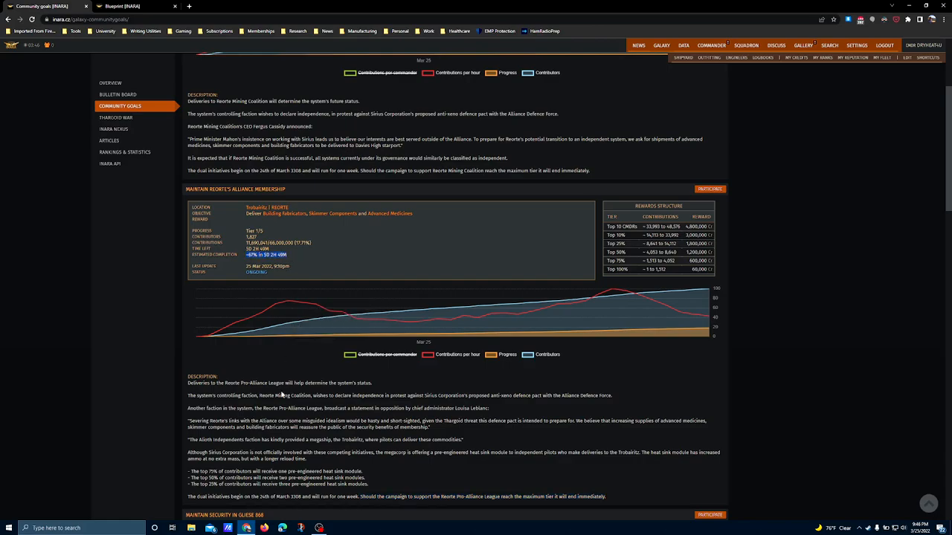
pyautogui.moveTo(158, 252)
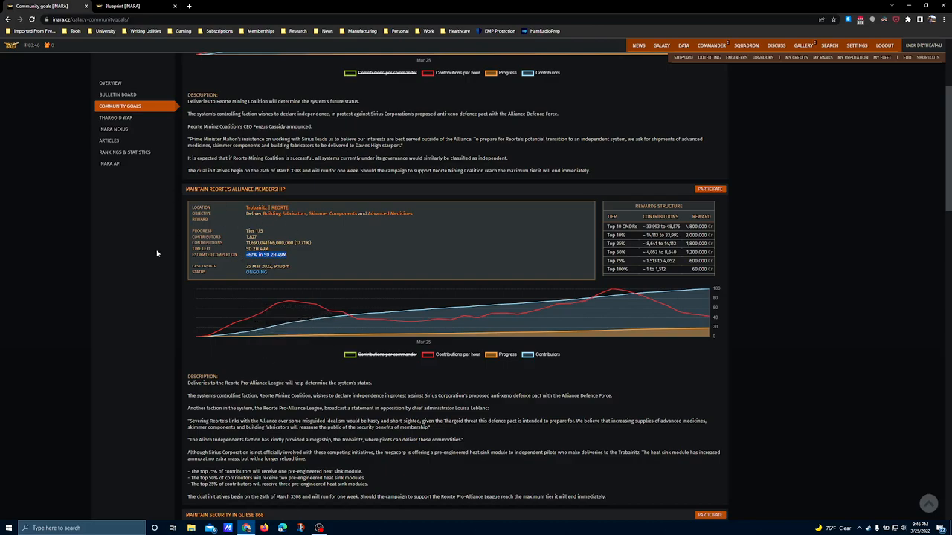
pyautogui.scroll(-3)
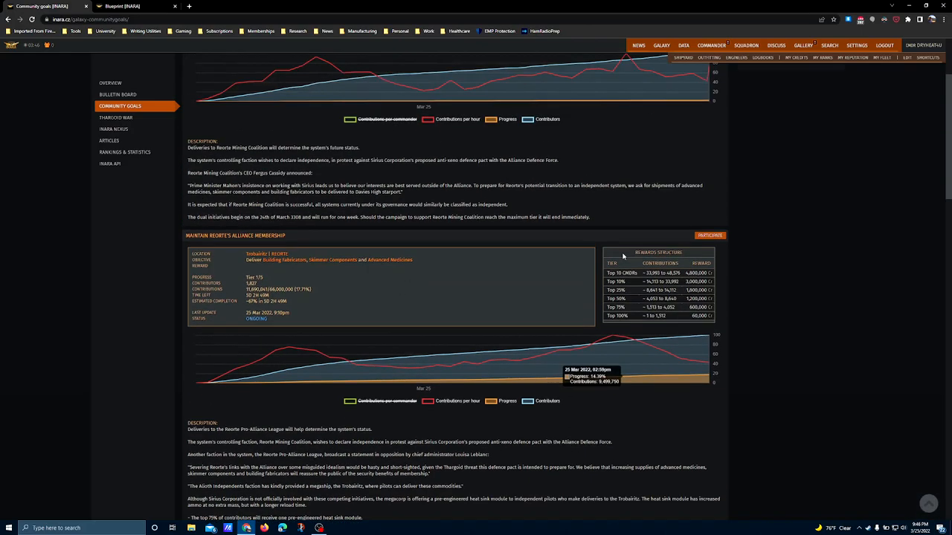
# Step: Scroll past the Alliance Membership description, select the top 75% reward line, and continue toward the Gliese 868 goal
pyautogui.scroll(-3)
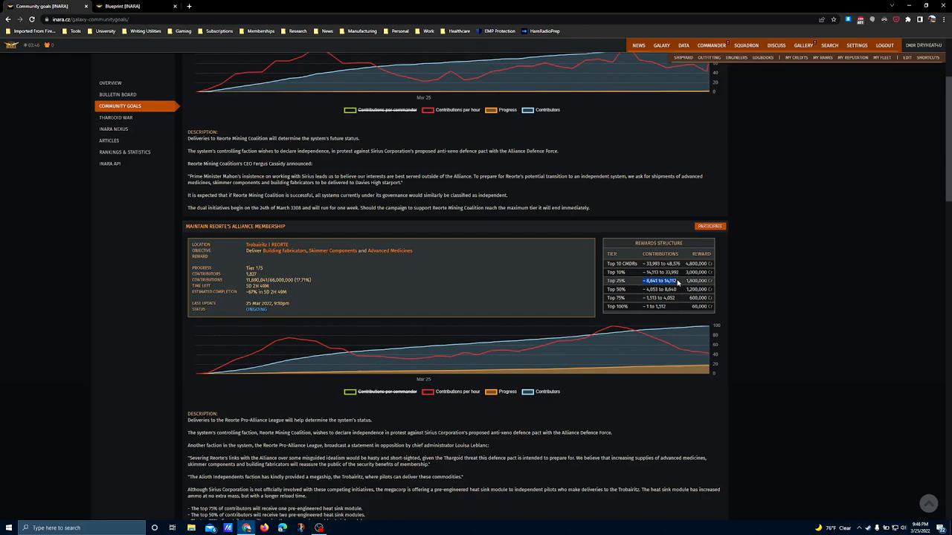
pyautogui.moveTo(729, 274)
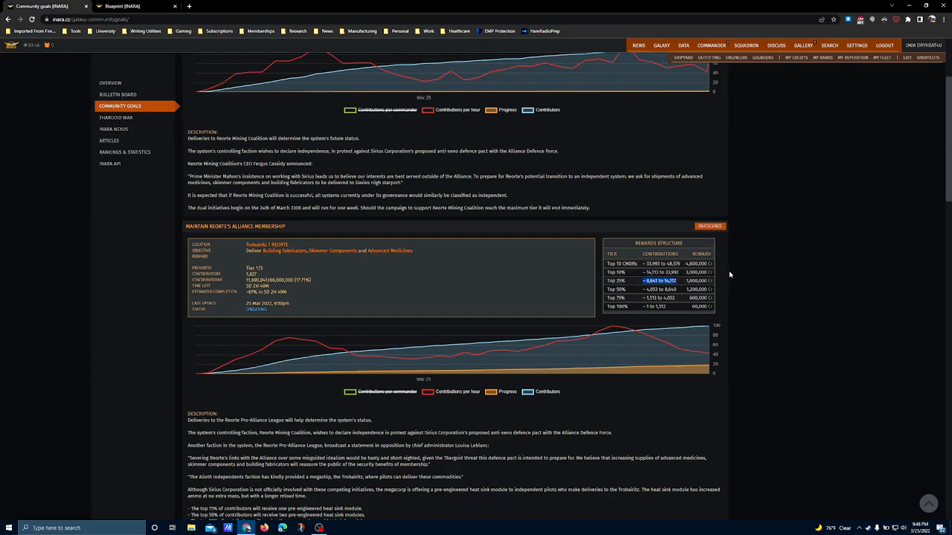
pyautogui.moveTo(761, 297)
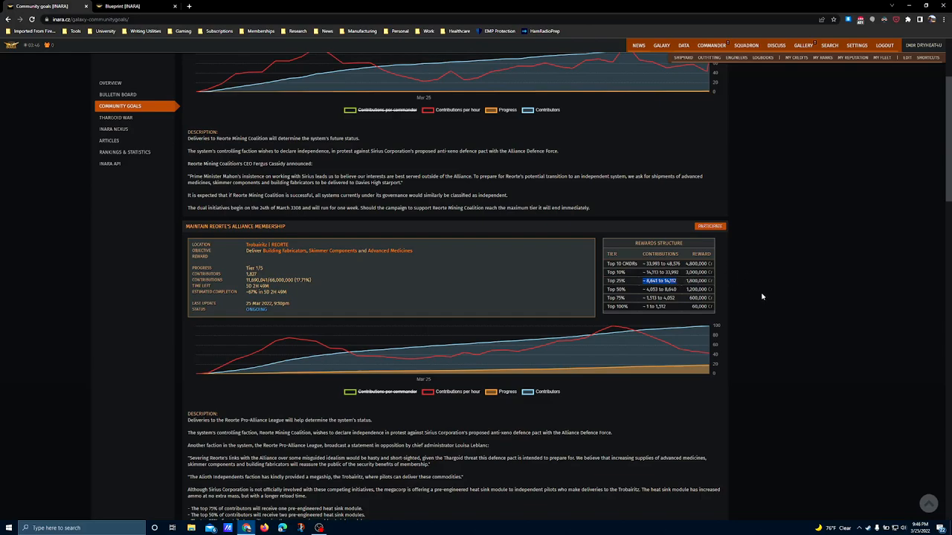
pyautogui.moveTo(771, 320)
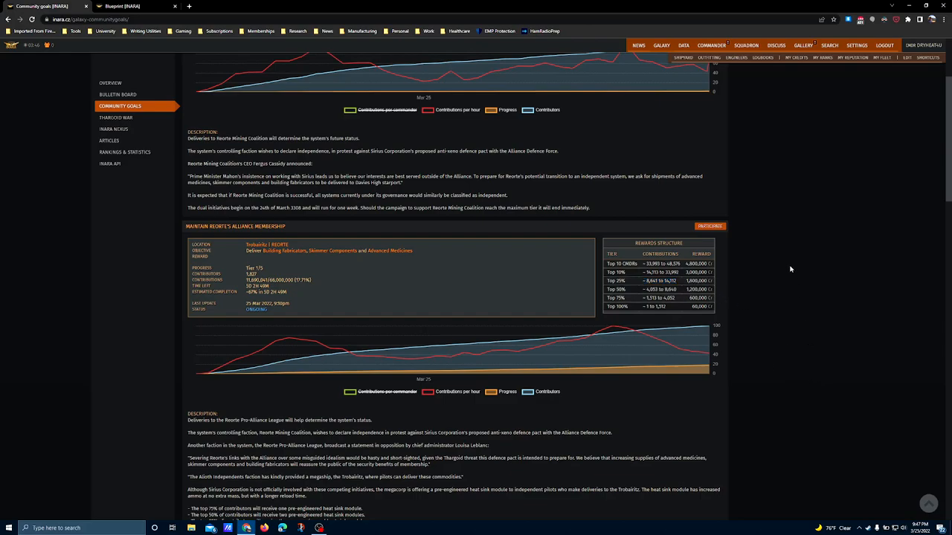
pyautogui.moveTo(774, 281)
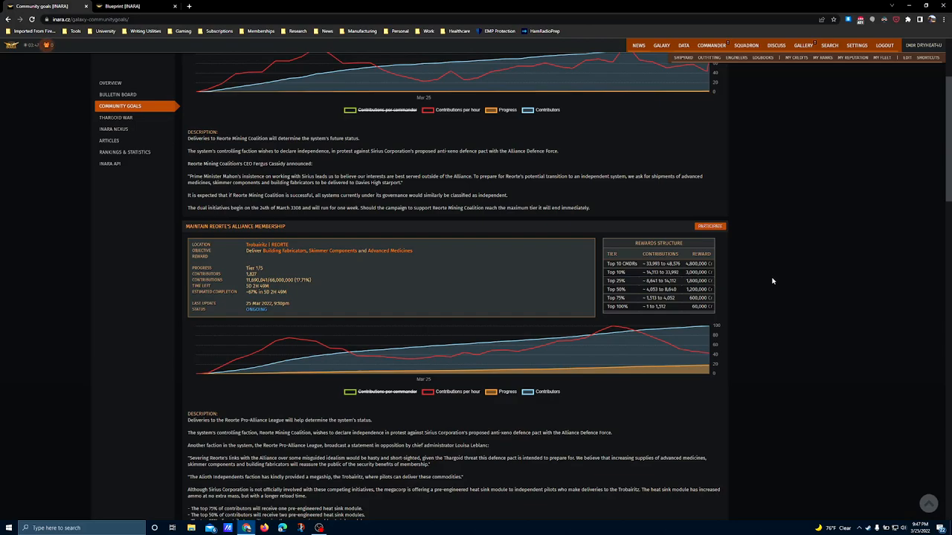
pyautogui.moveTo(762, 274)
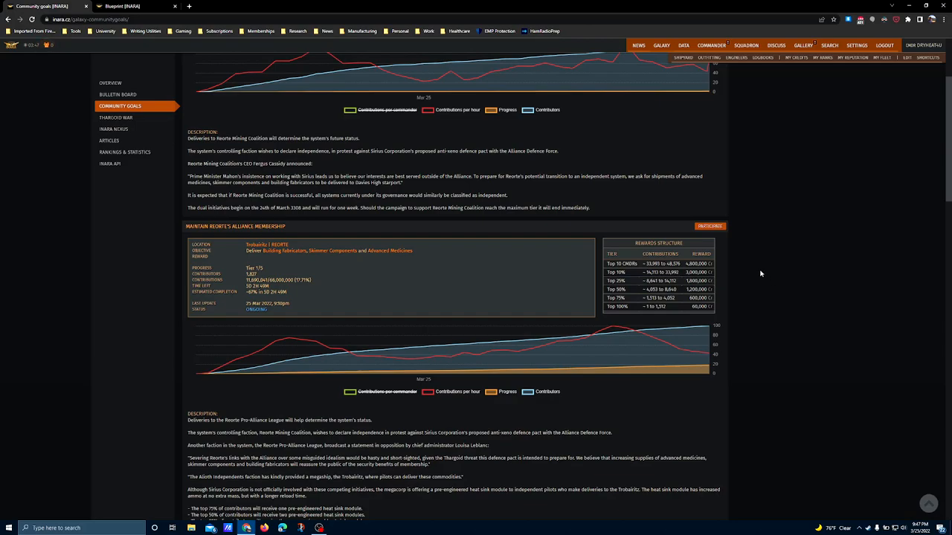
pyautogui.scroll(-3)
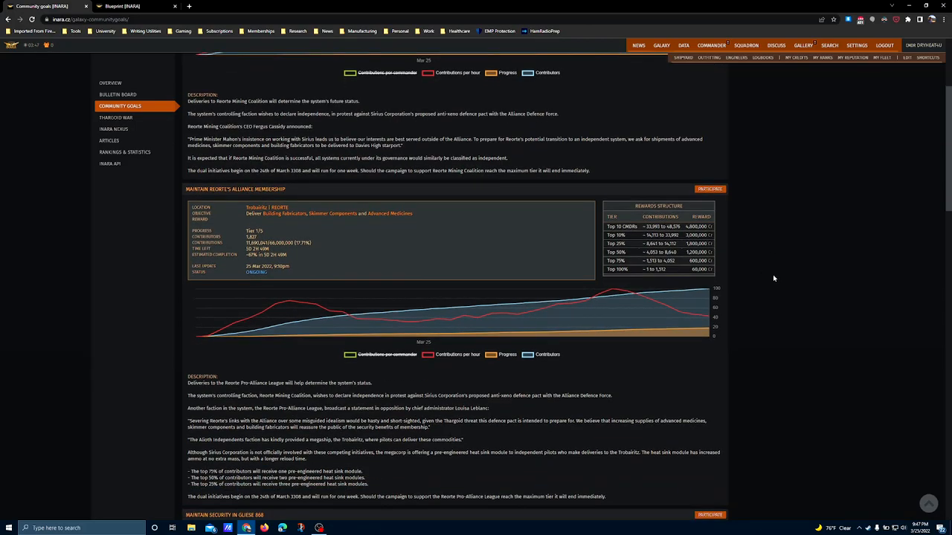
pyautogui.scroll(-3)
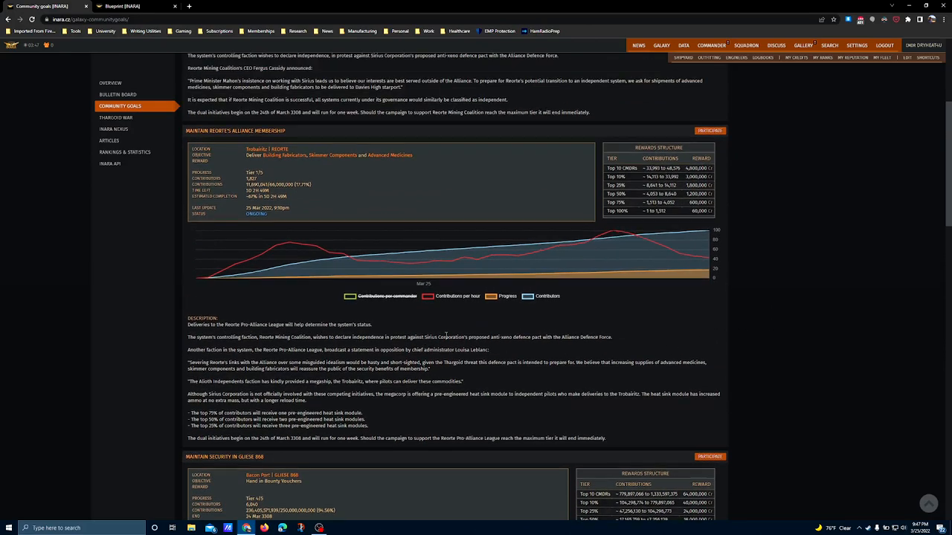
pyautogui.scroll(-3)
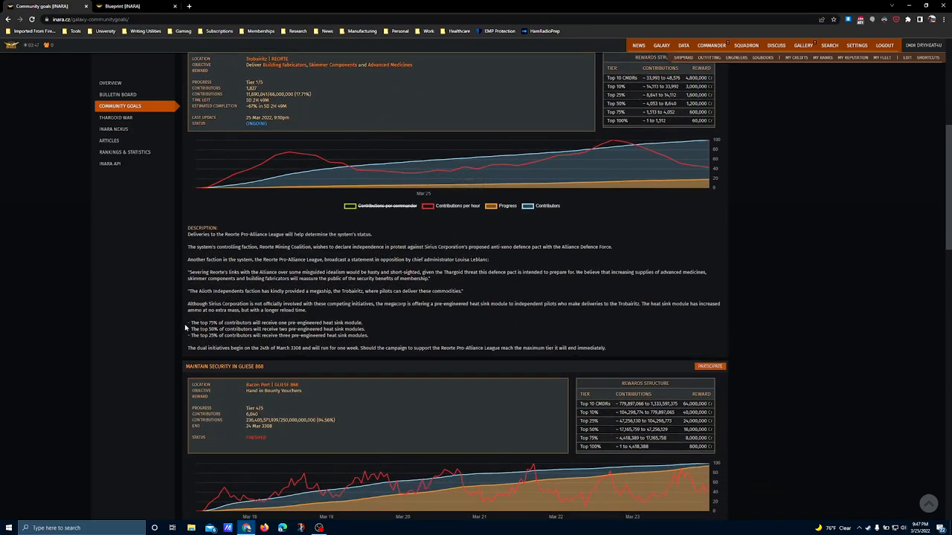
pyautogui.moveTo(191, 322); pyautogui.dragTo(349, 321)
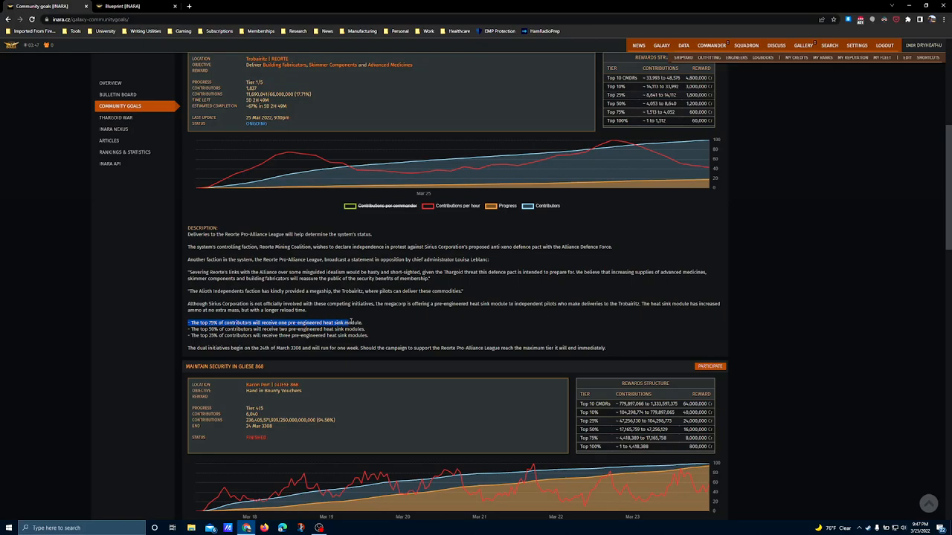
pyautogui.scroll(-3)
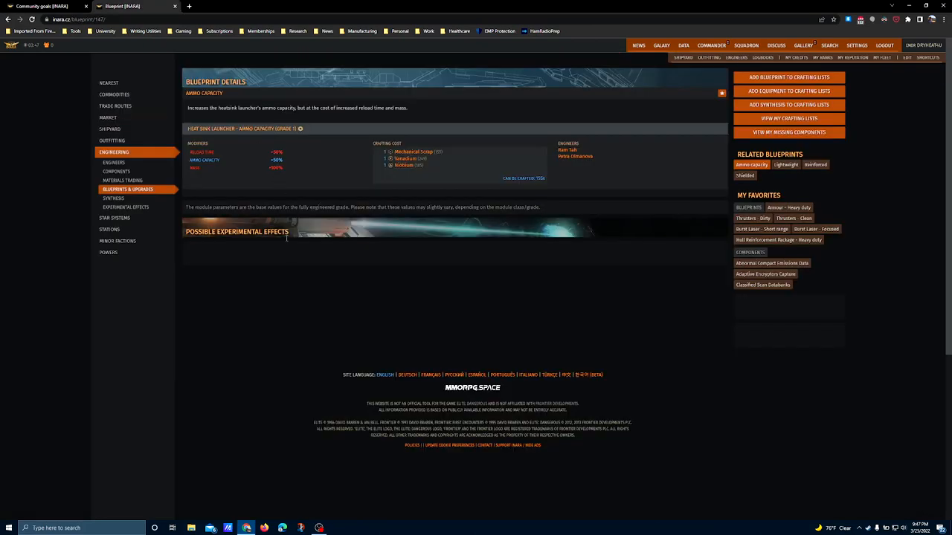
pyautogui.moveTo(193, 137)
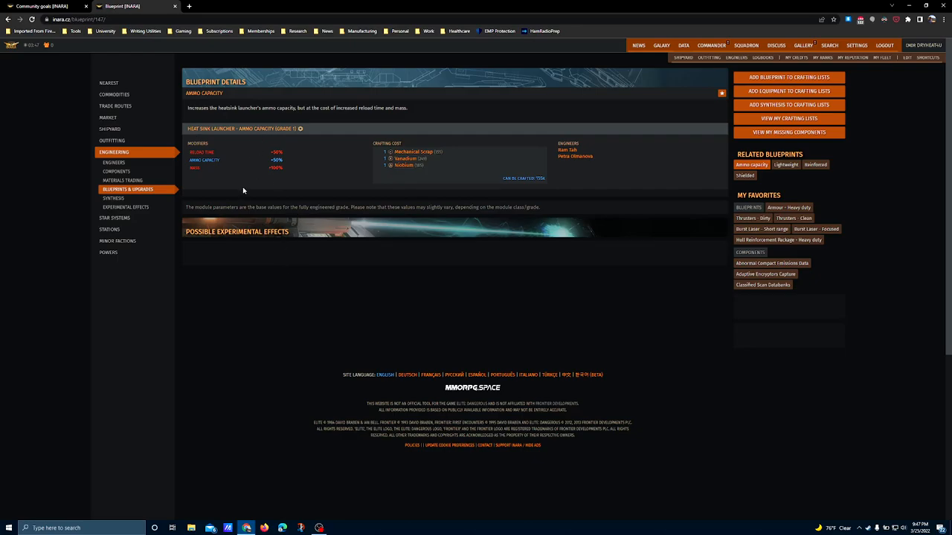
pyautogui.moveTo(238, 184)
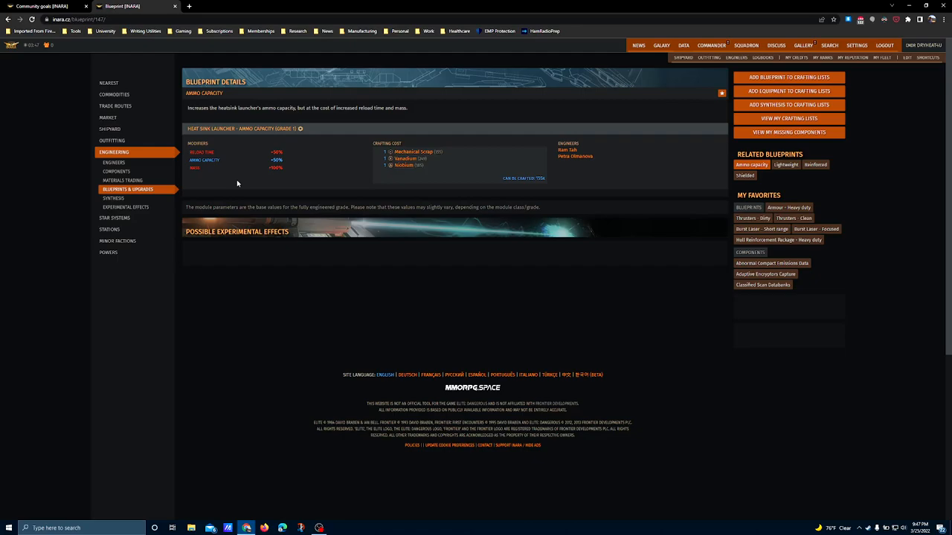
pyautogui.moveTo(238, 194)
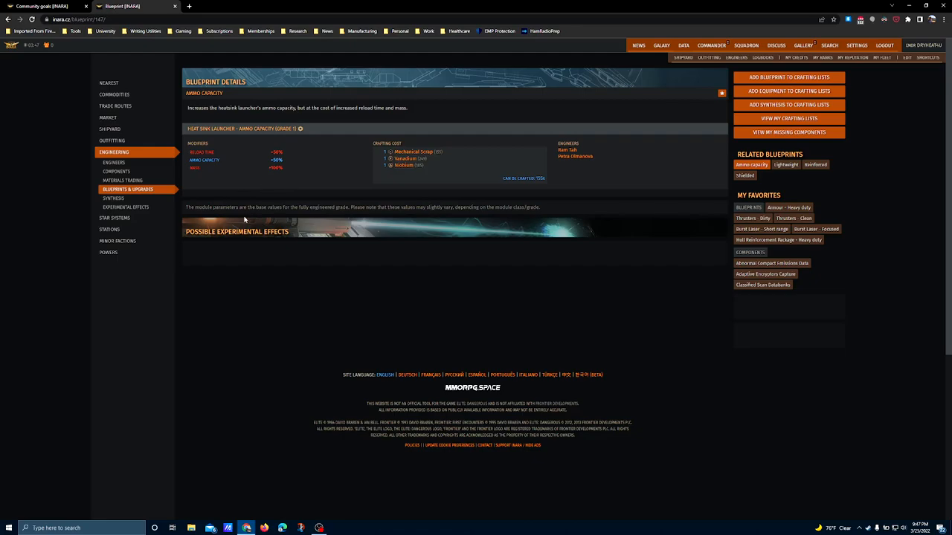
pyautogui.moveTo(327, 289)
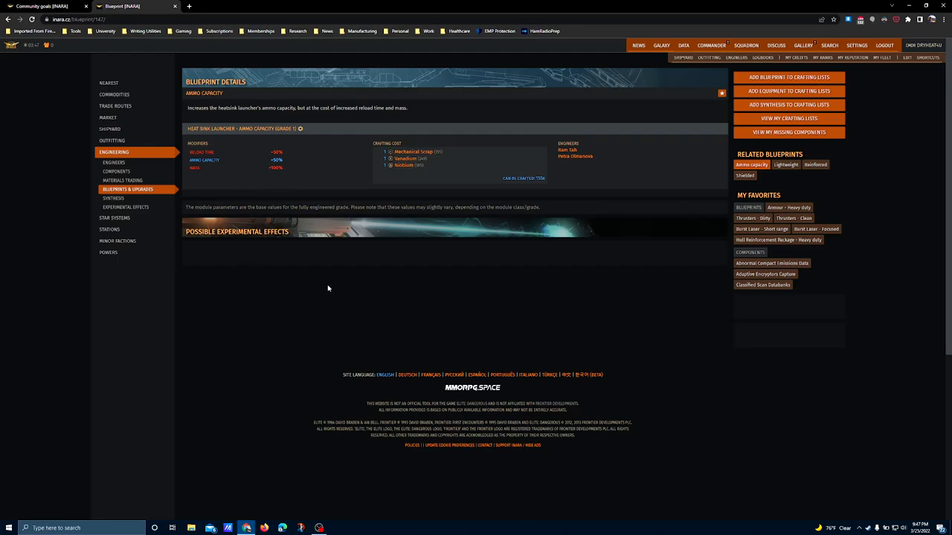
pyautogui.moveTo(288, 156)
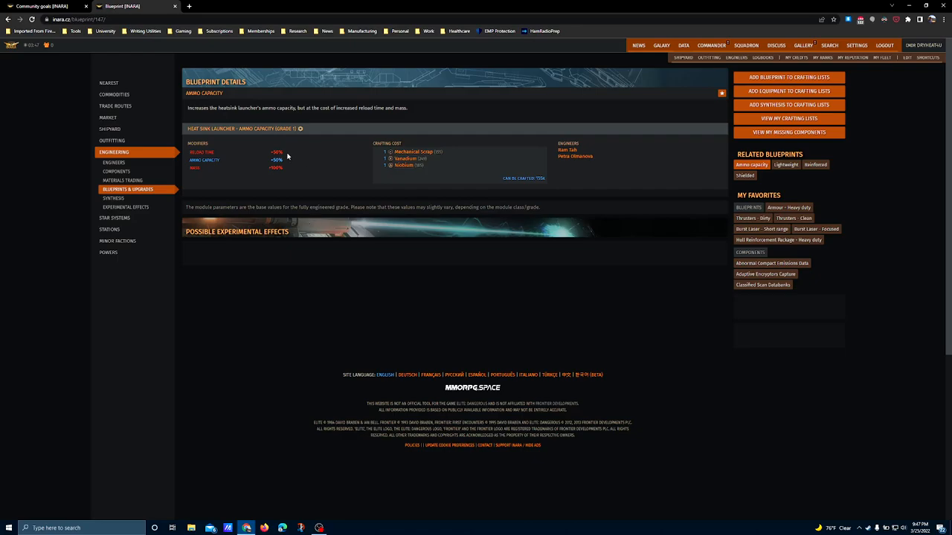
# Step: Highlight a modifier percentage on the Heatsink Launcher Ammo Capacity blueprint, then return to the Community goals page
pyautogui.doubleClick(276, 160)
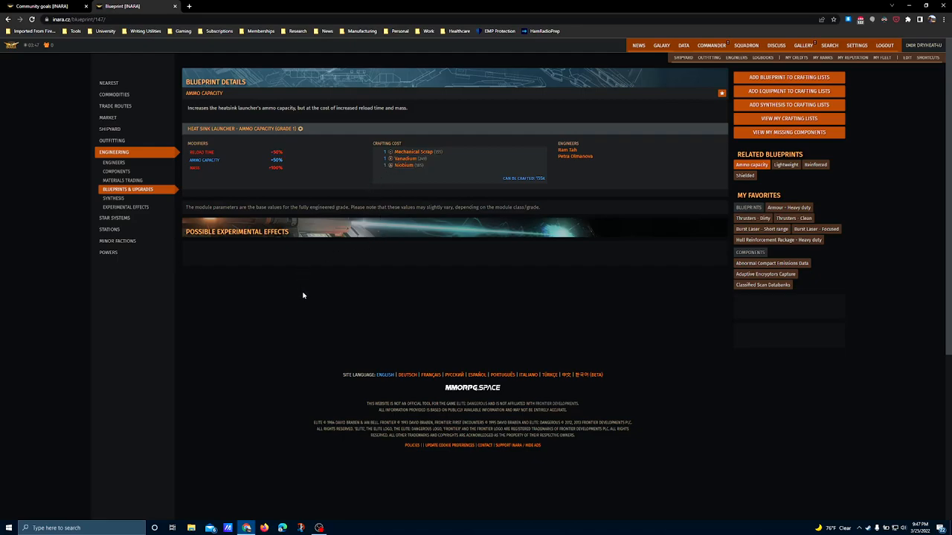
pyautogui.moveTo(326, 243)
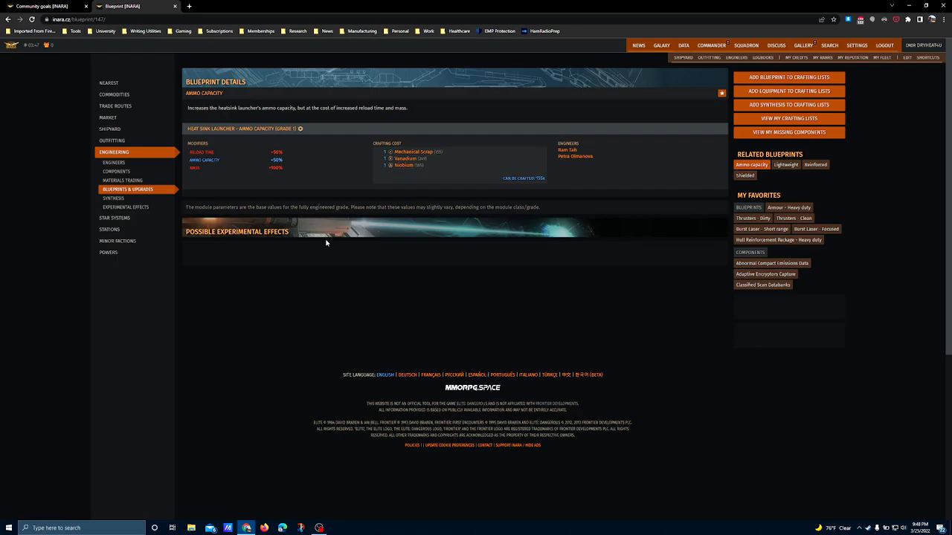
pyautogui.moveTo(283, 164)
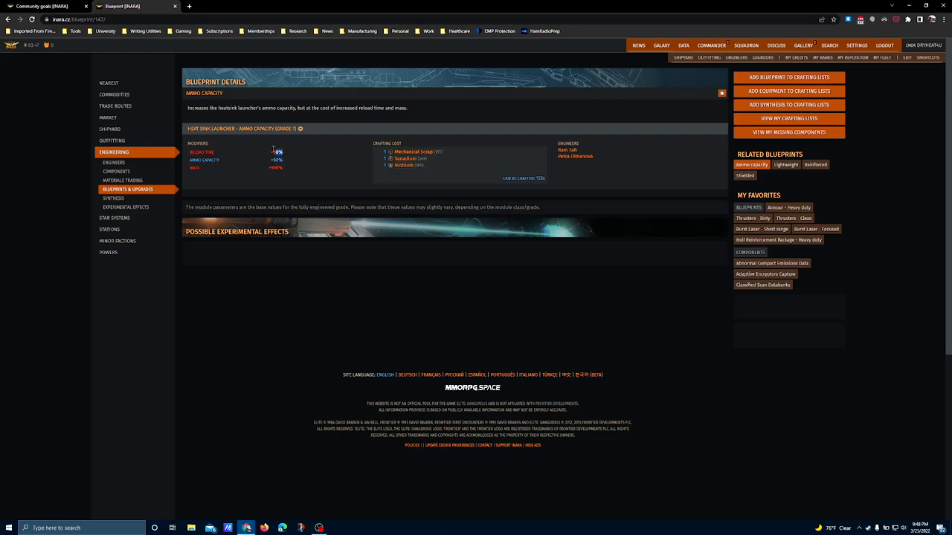
pyautogui.click(277, 152)
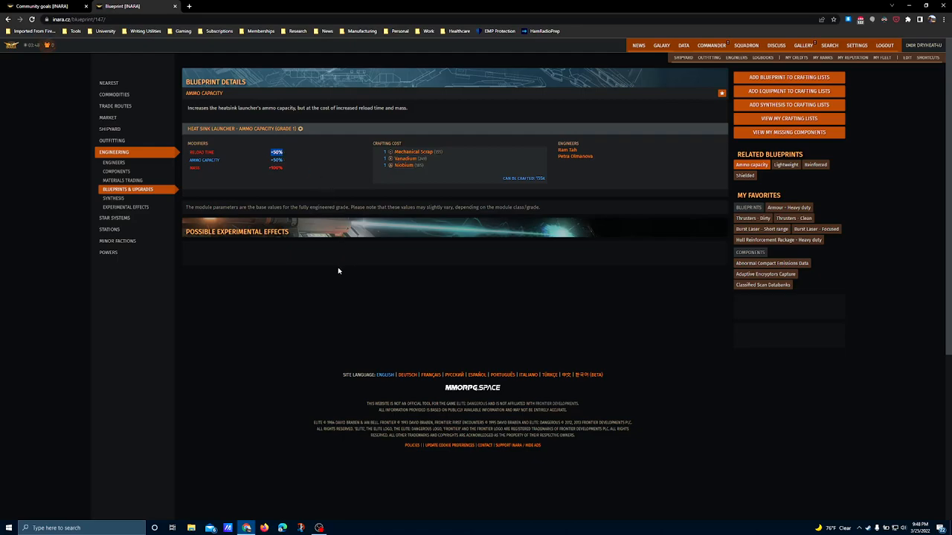
pyautogui.moveTo(325, 290)
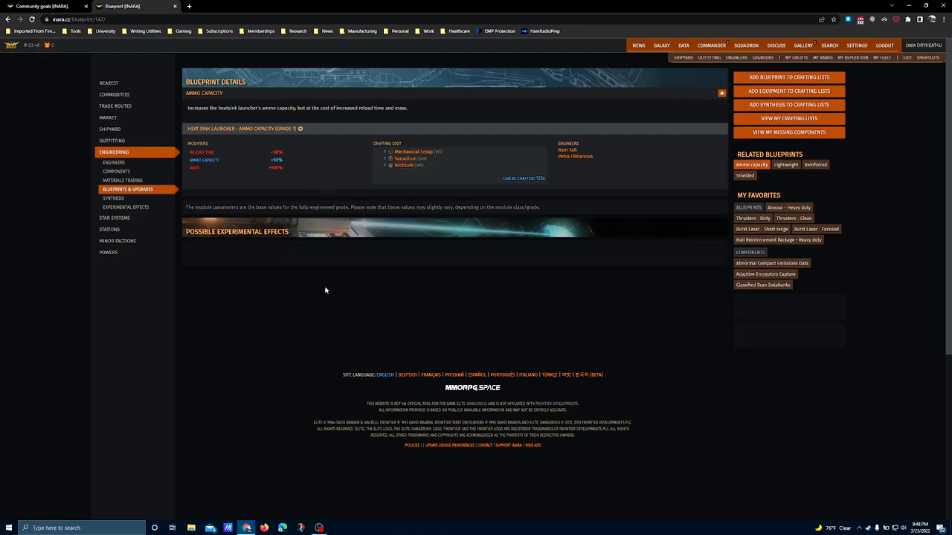
pyautogui.moveTo(273, 266)
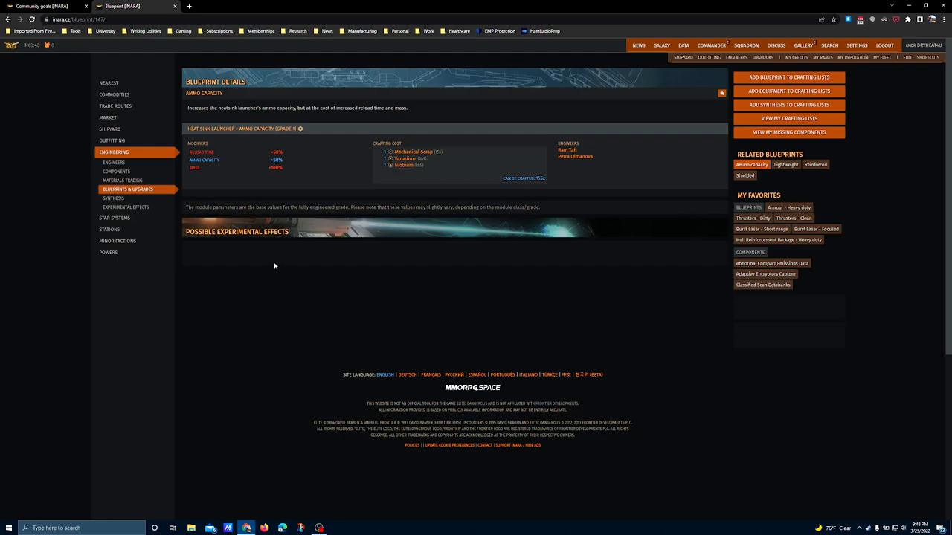
pyautogui.click(45, 6)
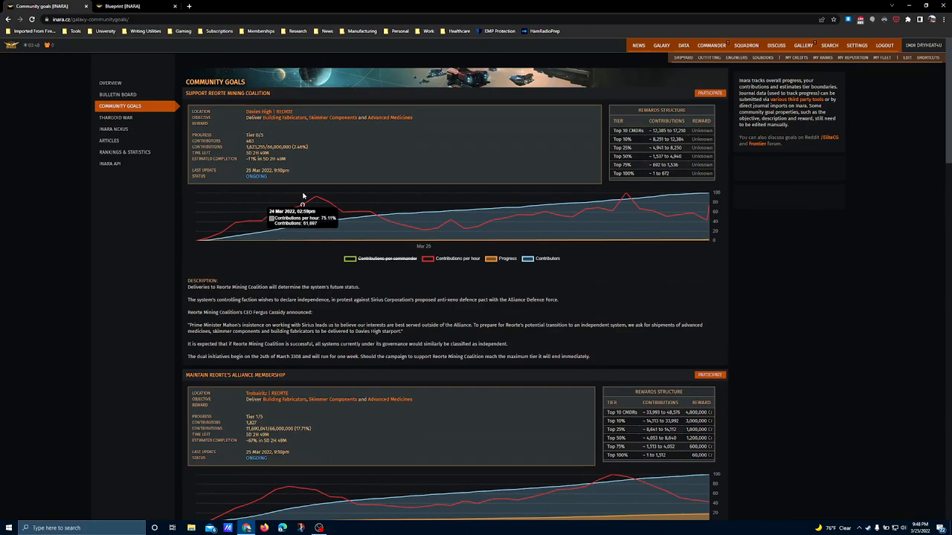
# Step: Scroll down past the Mining Coalition description to the Alliance Membership goal and its contributions chart
pyautogui.scroll(-3)
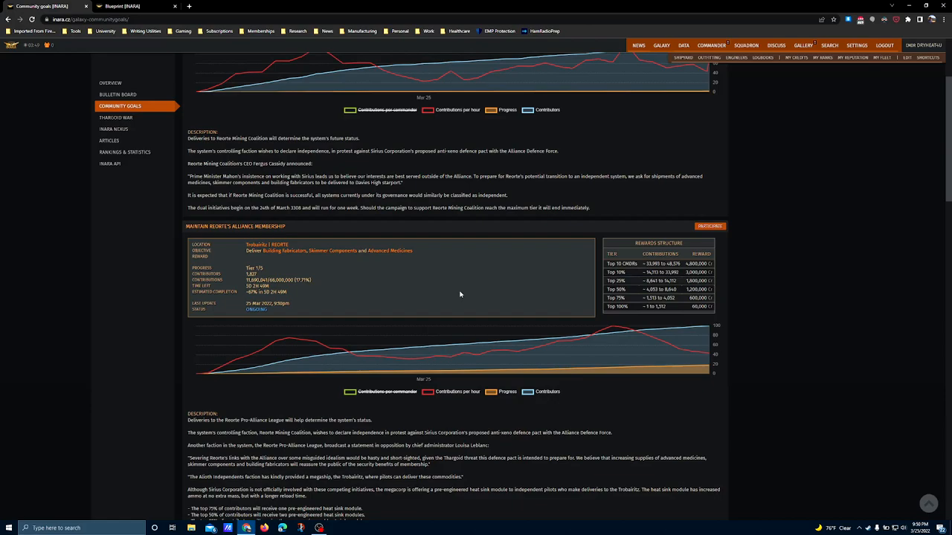
pyautogui.moveTo(467, 288)
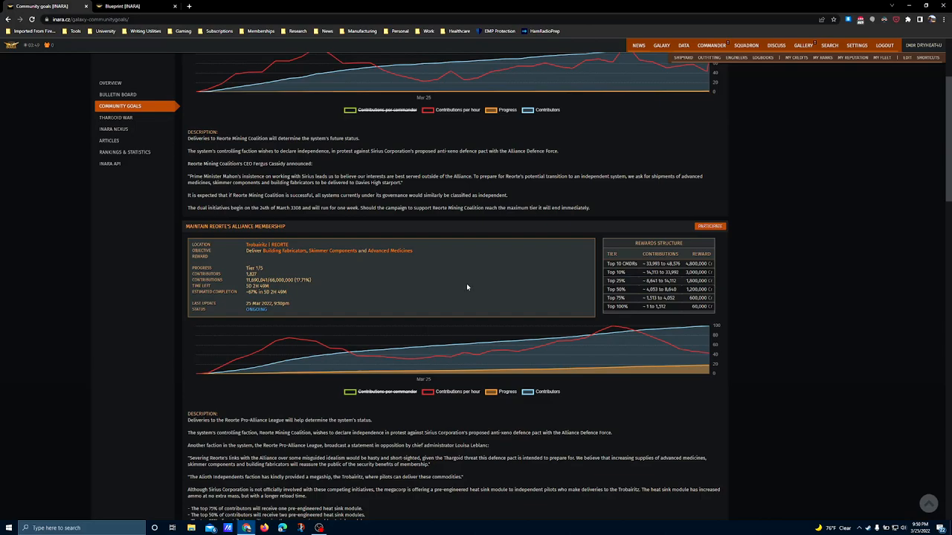
pyautogui.scroll(-3)
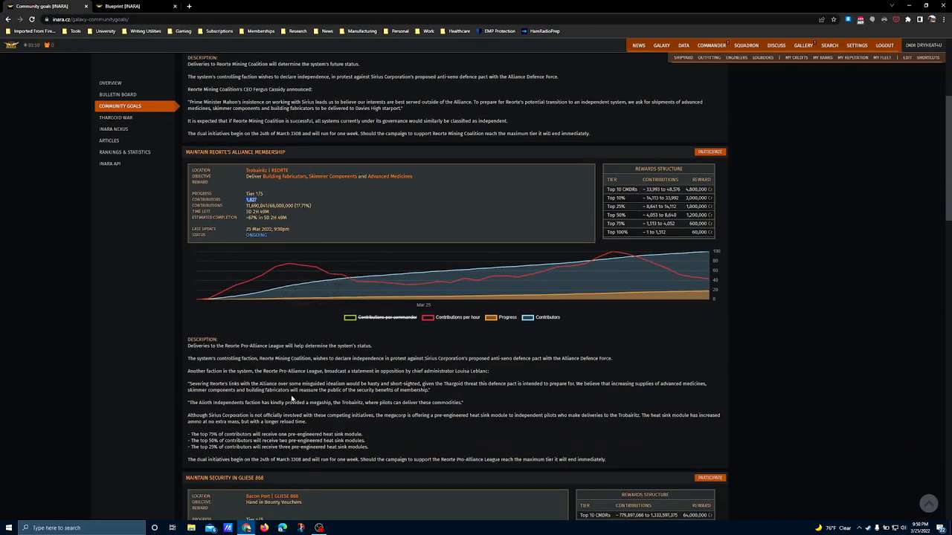
# Step: Scroll further so the Alliance Membership description and reward tiers are fully visible, revealing the Gliese 868 goal
pyautogui.scroll(-3)
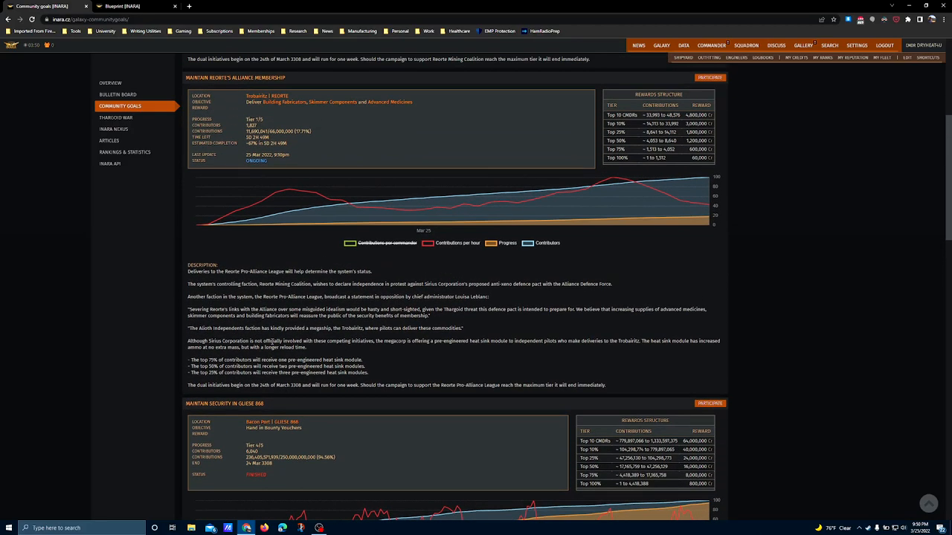
pyautogui.scroll(-3)
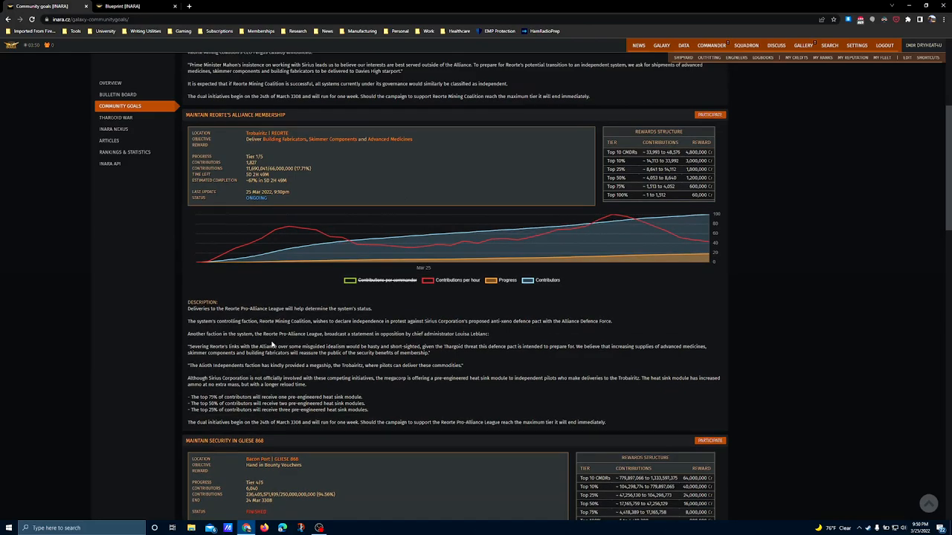
pyautogui.moveTo(351, 394)
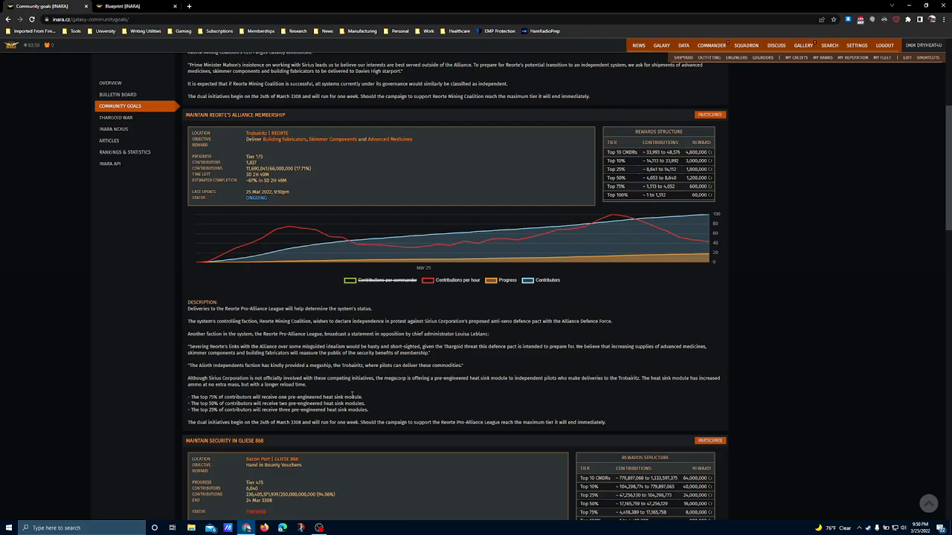
pyautogui.moveTo(372, 406)
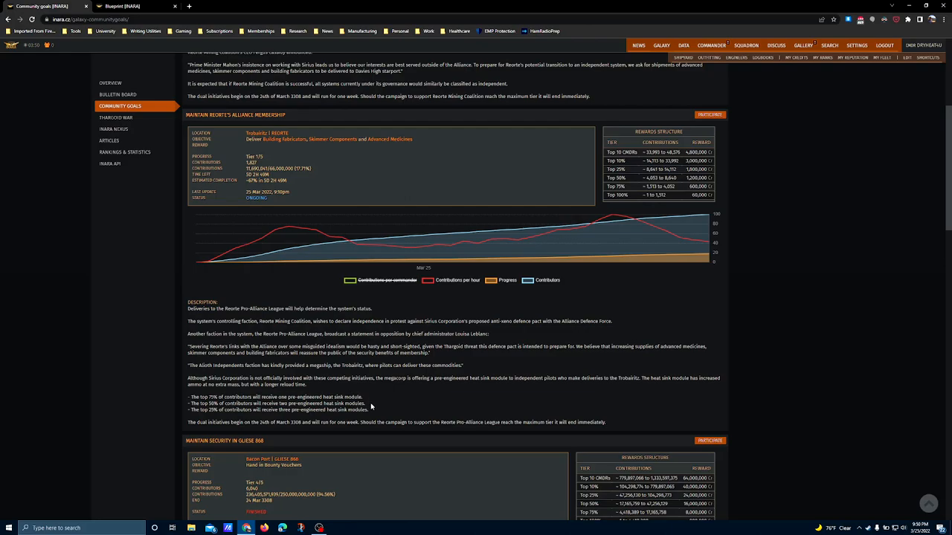
pyautogui.moveTo(378, 415)
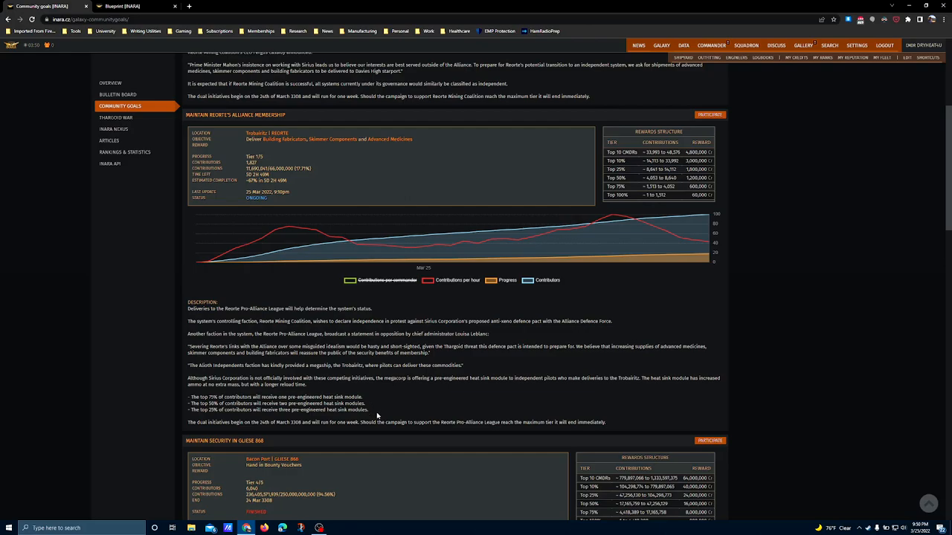
pyautogui.moveTo(399, 408)
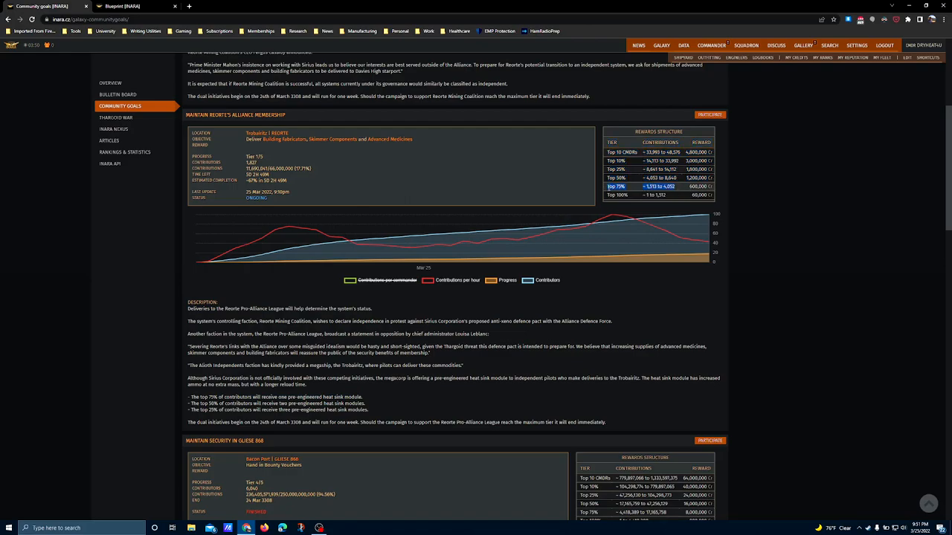
pyautogui.moveTo(821, 324)
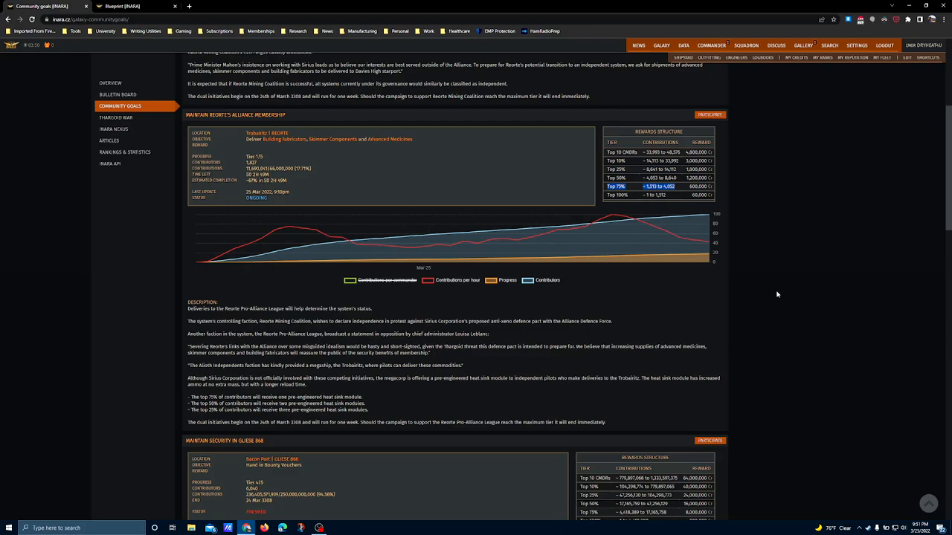
pyautogui.moveTo(786, 208)
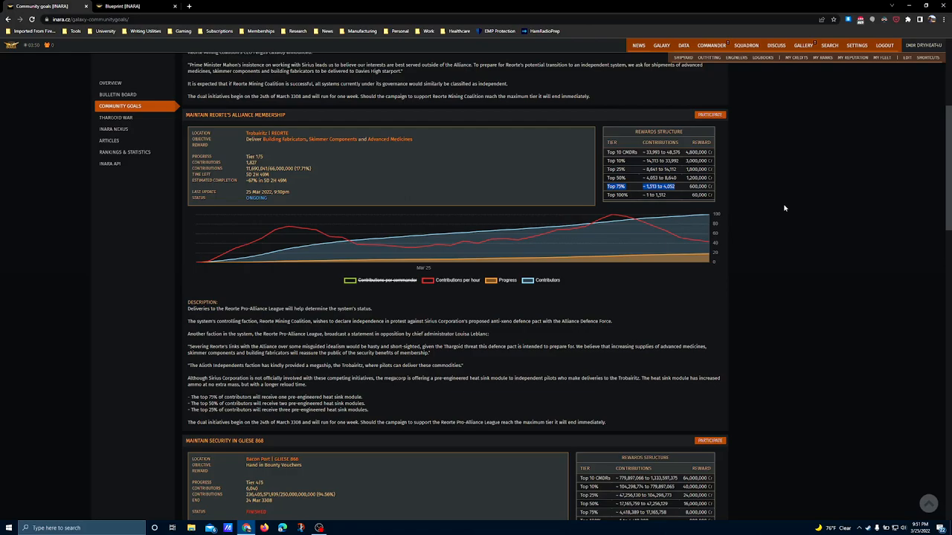
pyautogui.moveTo(813, 211)
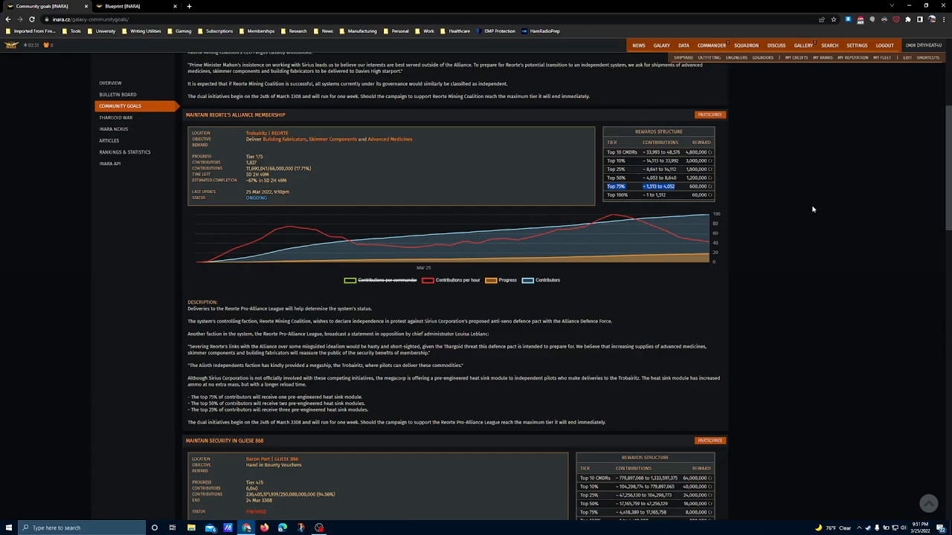
pyautogui.moveTo(779, 206)
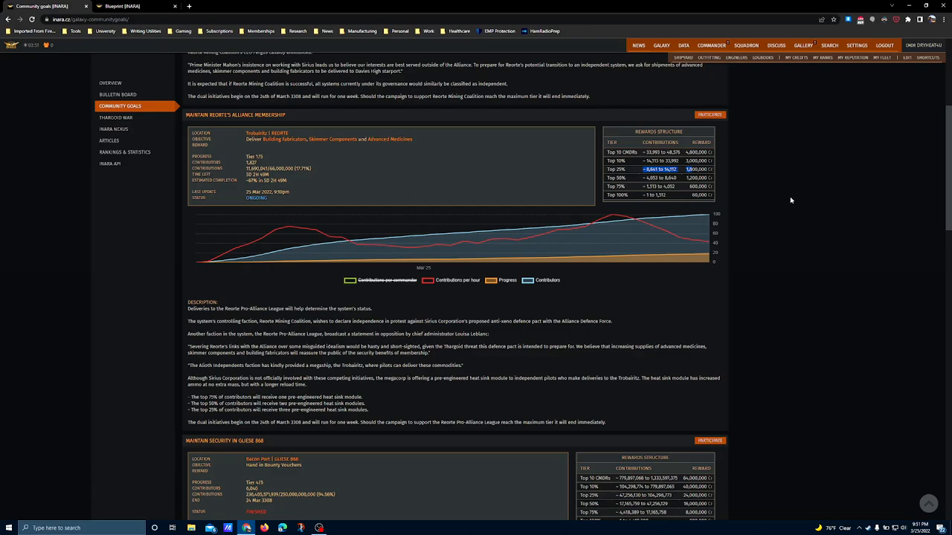
pyautogui.moveTo(762, 201)
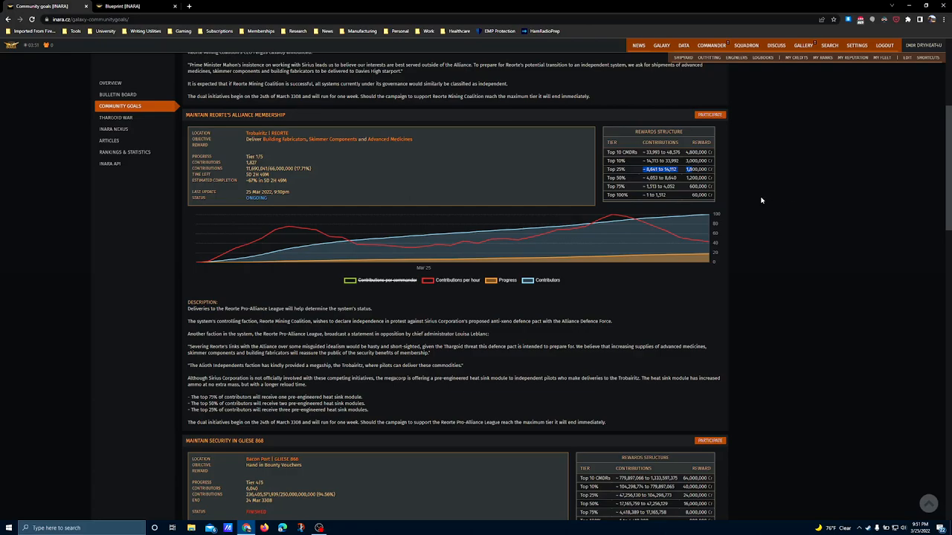
pyautogui.moveTo(758, 198)
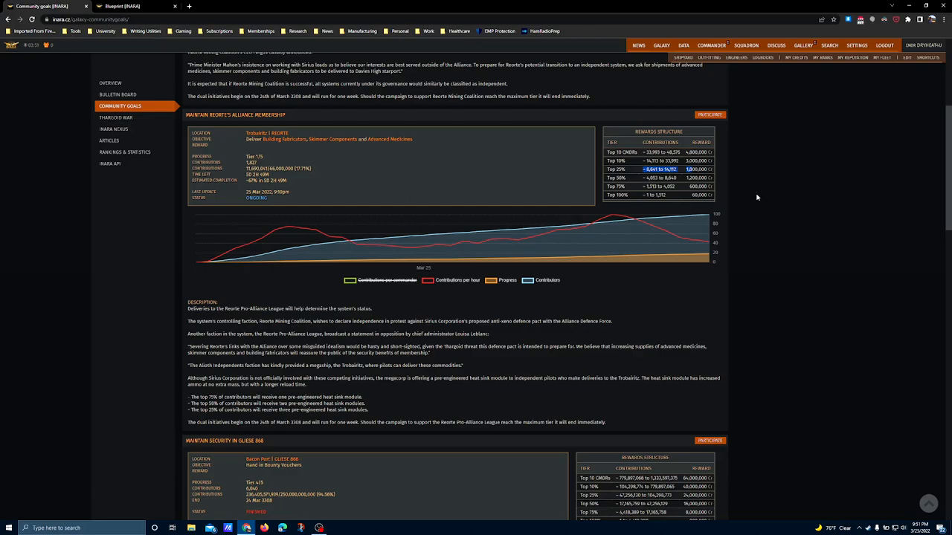
pyautogui.moveTo(753, 196)
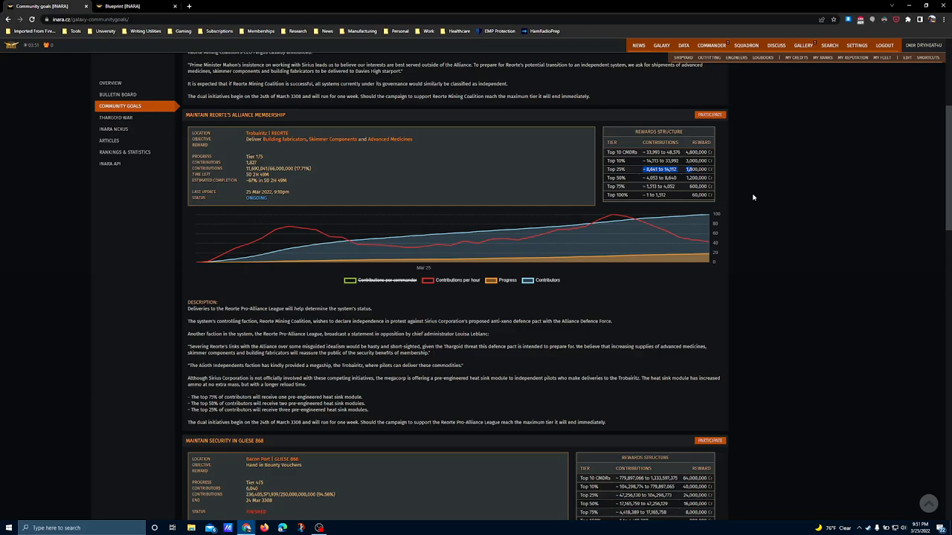